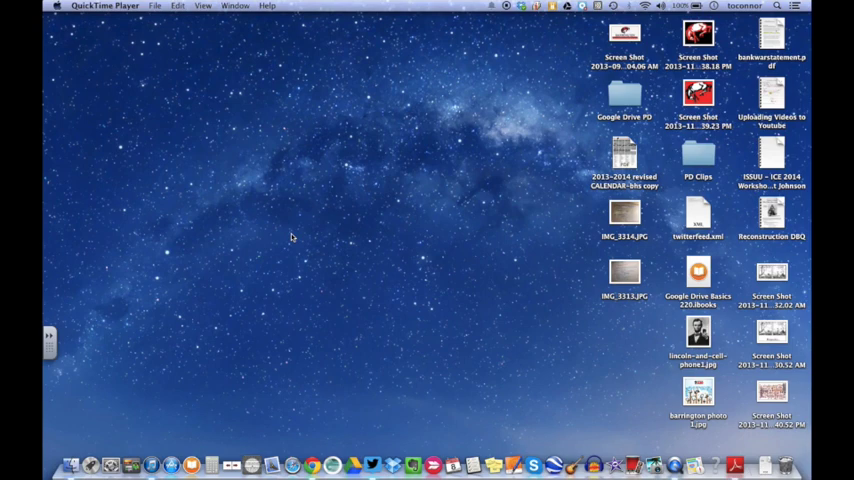
mouse_move(70, 430)
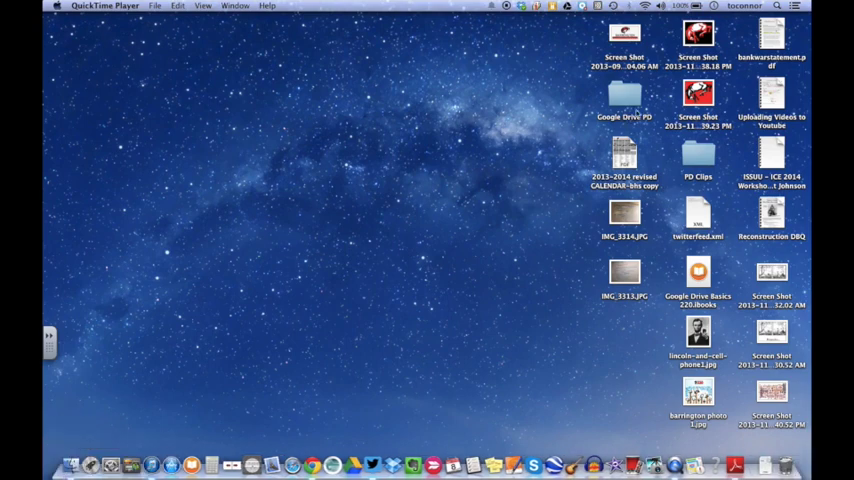
mouse_move(790, 152)
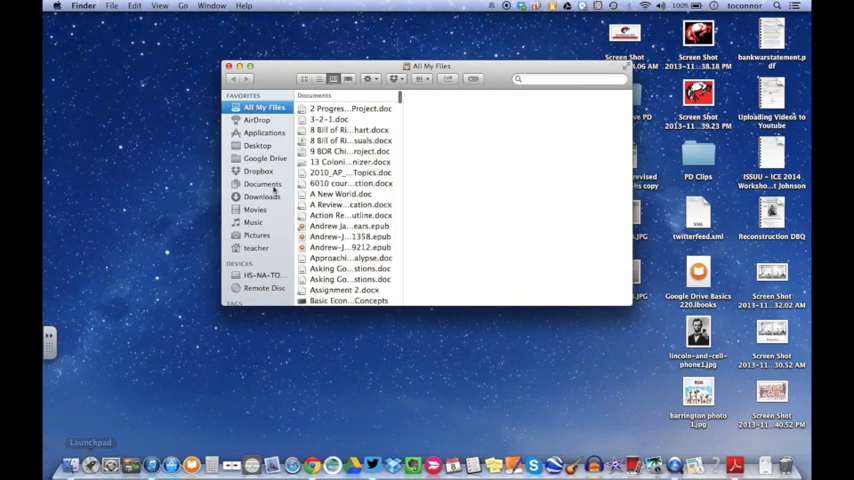
- Show Get Info for the 'Uploading Videos to Youtube' PDF on the desktop
left_click(230, 66)
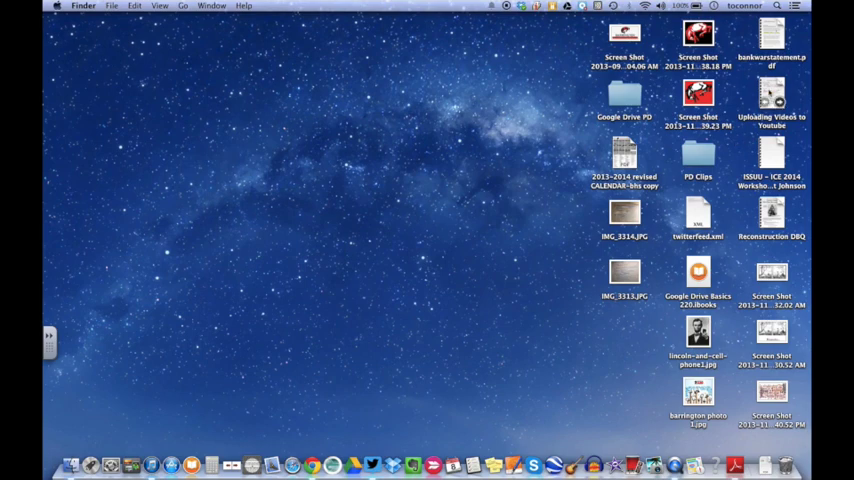
right_click(770, 96)
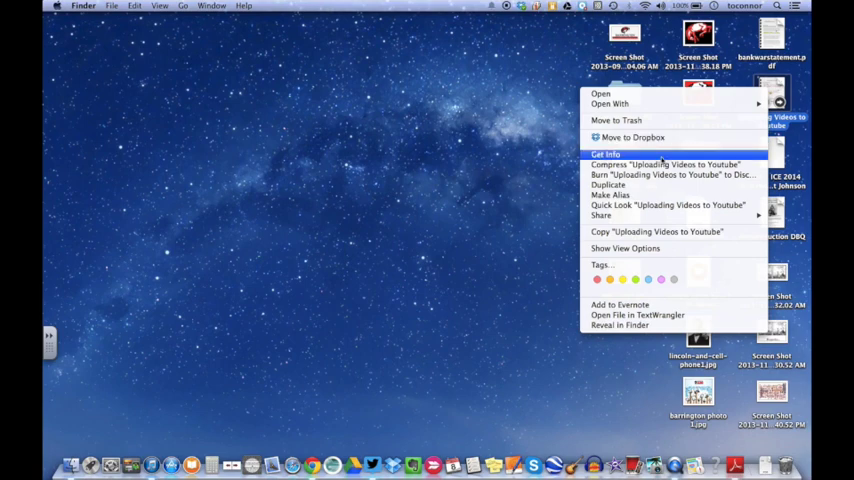
left_click(604, 152)
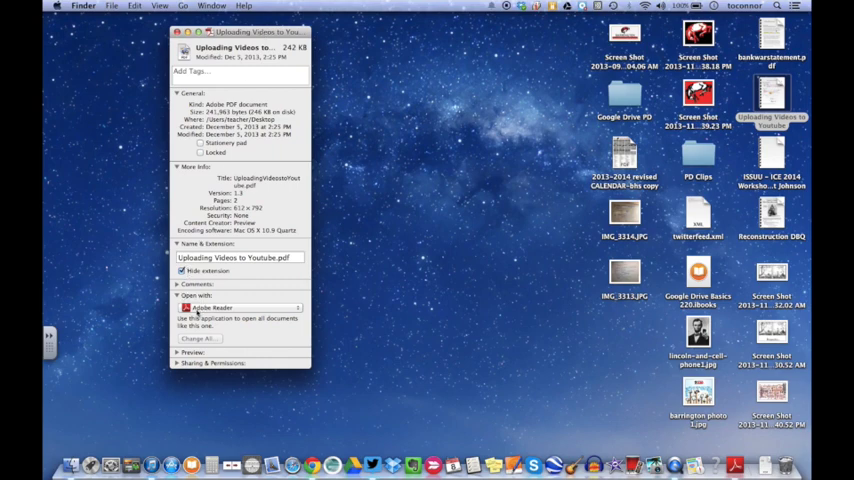
- Set Preview as the app for all PDF documents via Change All, then close the info window
left_click(236, 308)
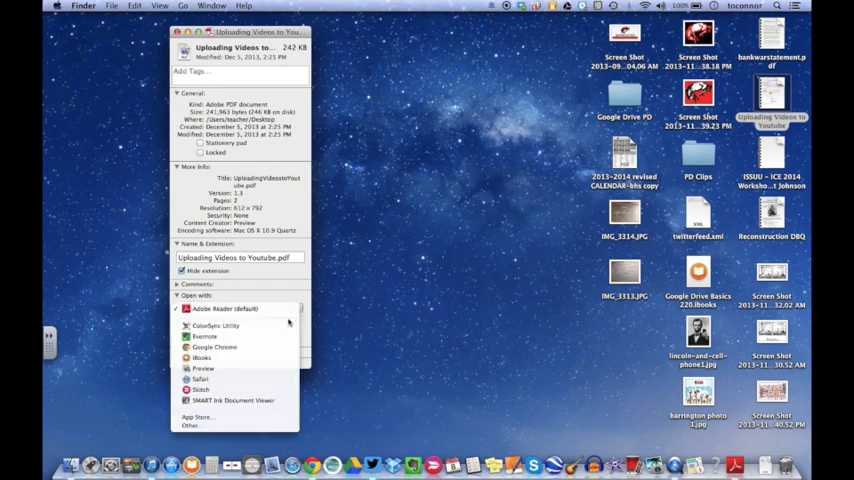
mouse_move(204, 336)
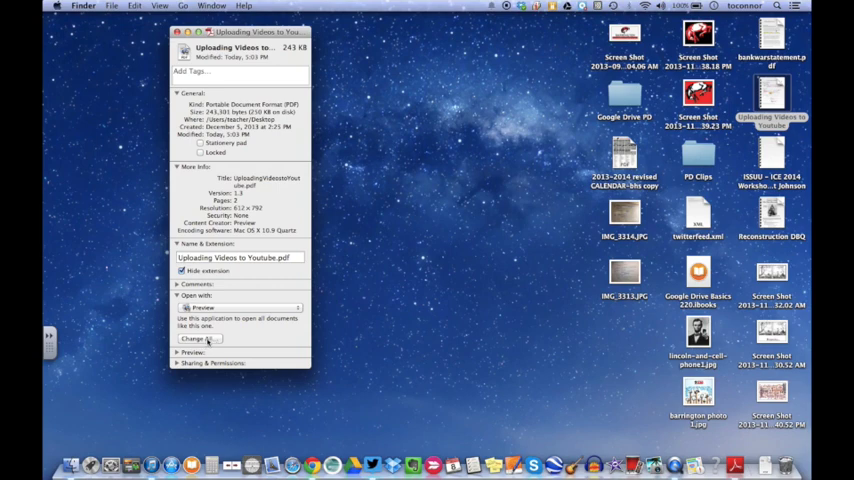
left_click(196, 338)
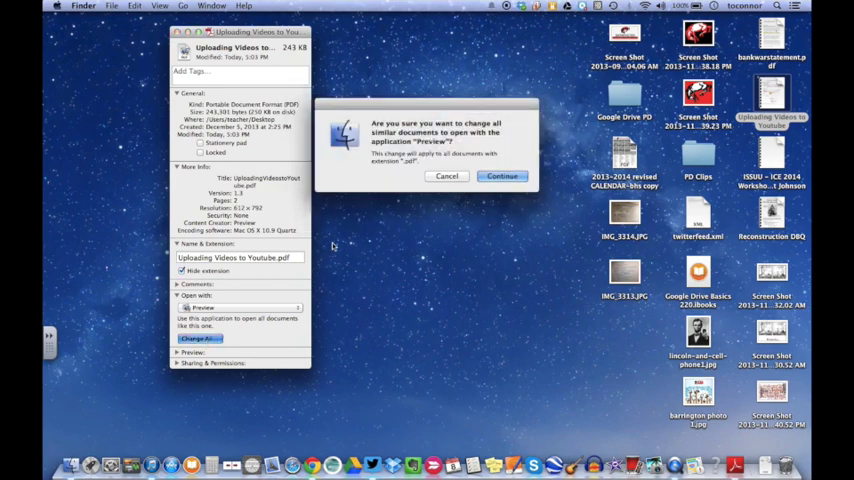
left_click(502, 176)
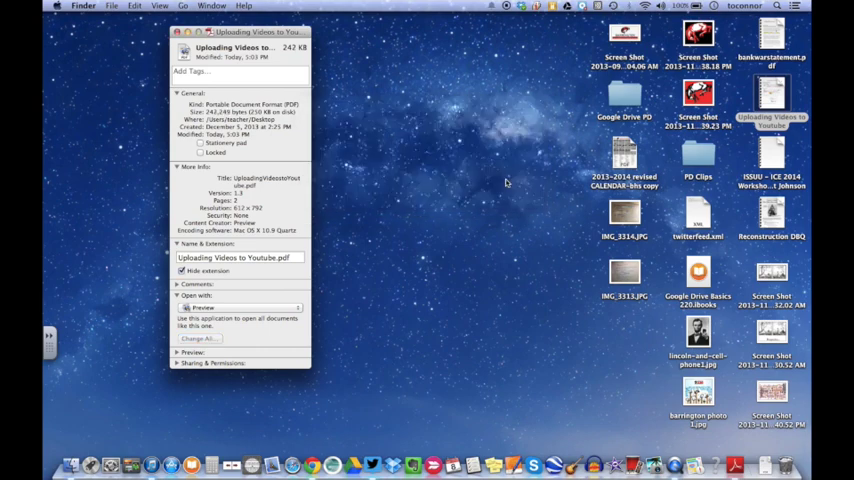
left_click(292, 256)
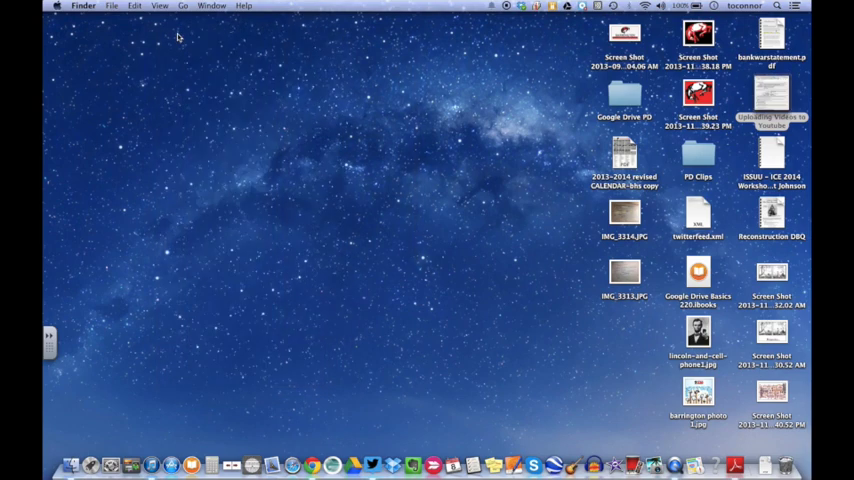
left_click(770, 100)
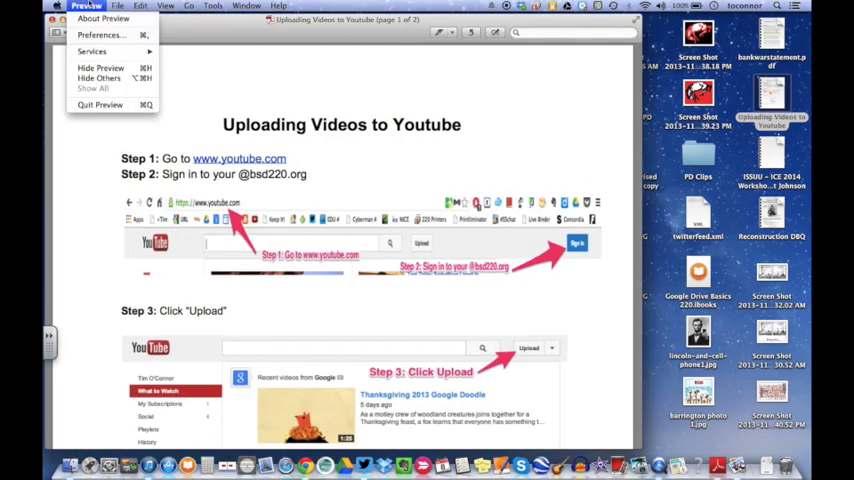
left_click(118, 6)
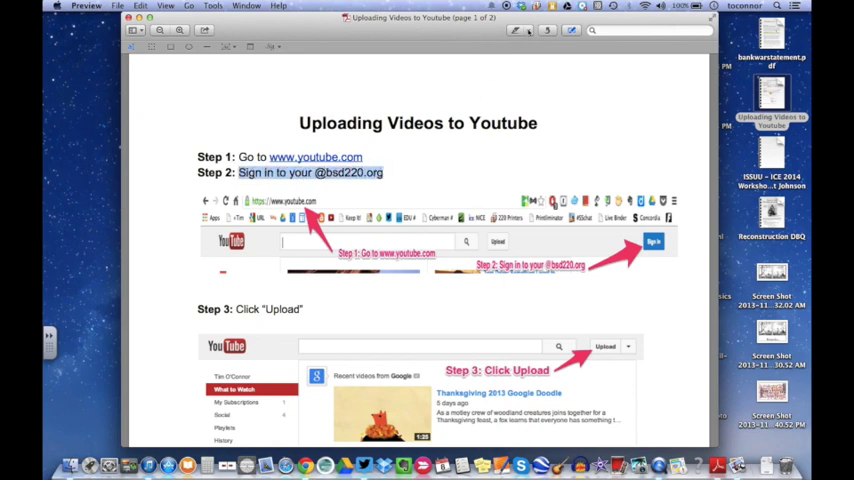
- Add a note beside the Step 1 YouTube link and a text box above the title
left_click(516, 30)
type("H")
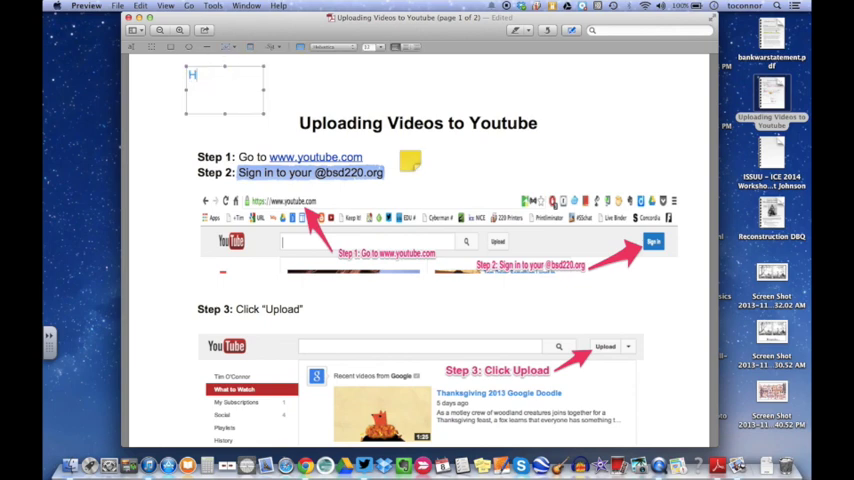
- Enter 'Hello' in the text box above the title and finish editing
type("ello")
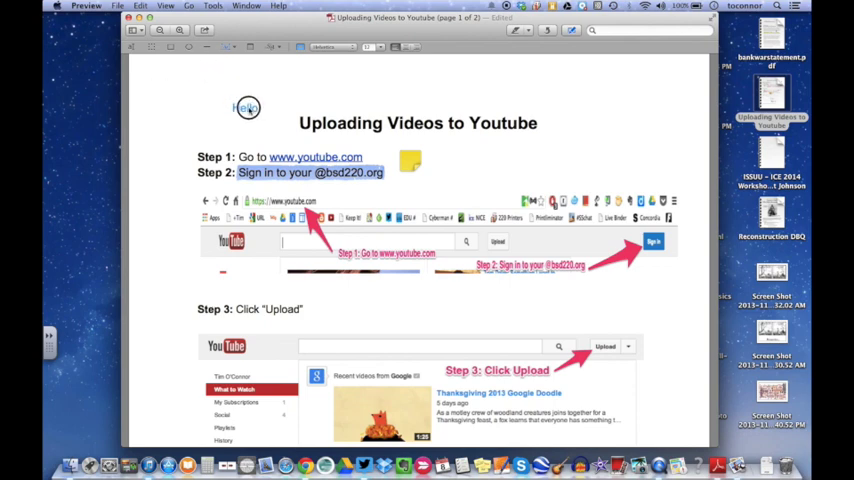
left_click(248, 108)
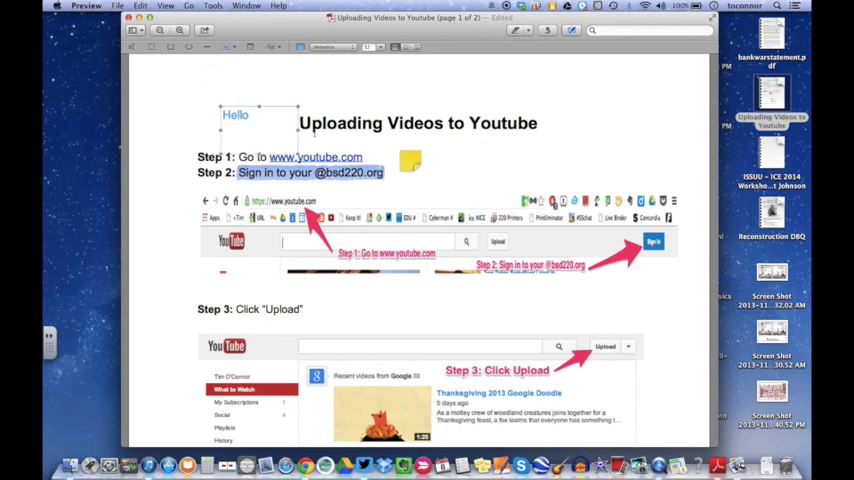